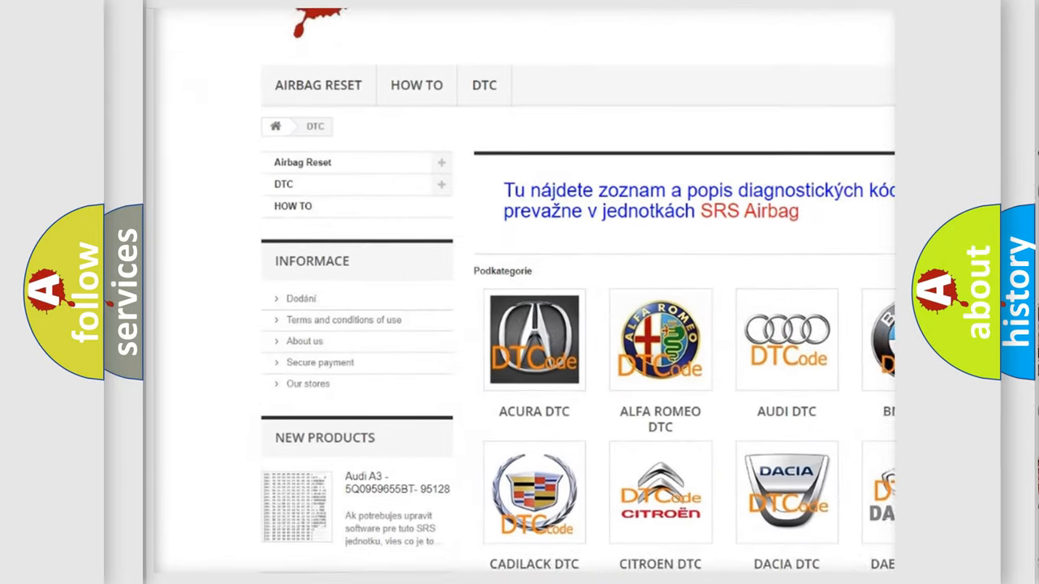
- Scroll the DTC page down to the manufacturer category grid from Acura to Mazda
scroll(down, 3)
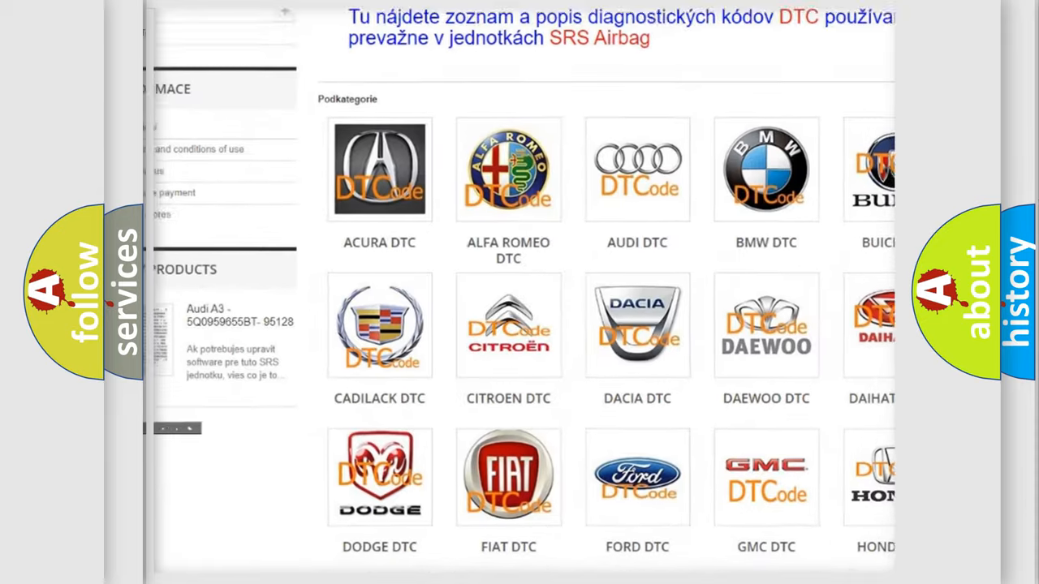
scroll(down, 3)
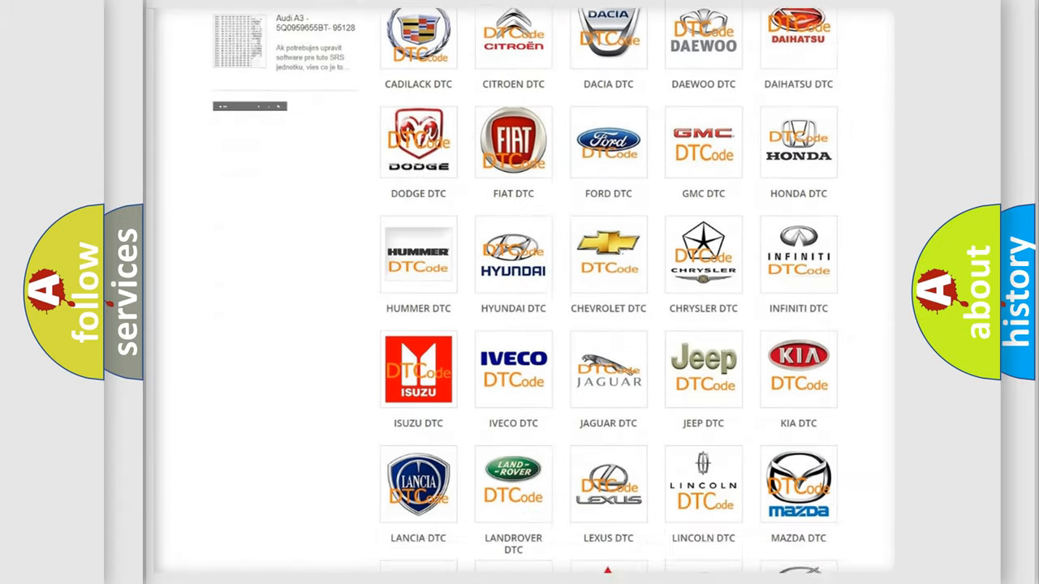
scroll(down, 3)
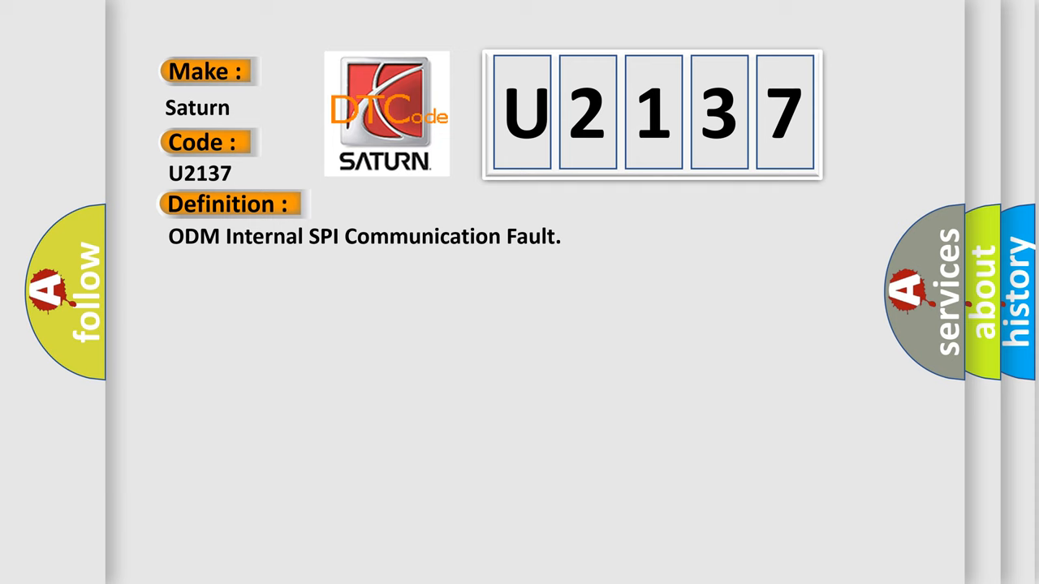
- Reveal the U2137 description: PCM detected unexpected voltage on A/C clutch, EVAP purge and cooling fan outputs
click(422, 204)
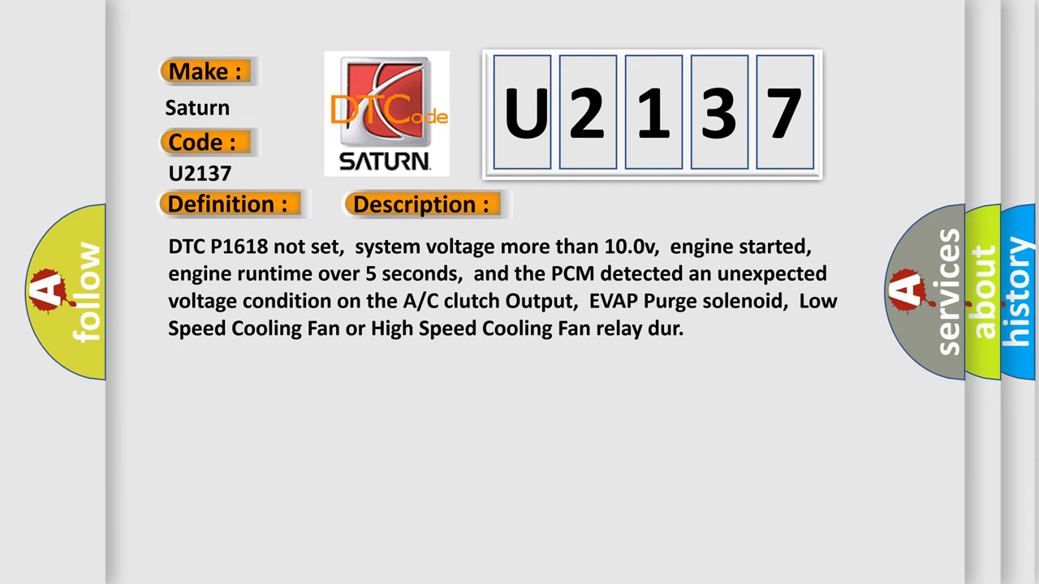